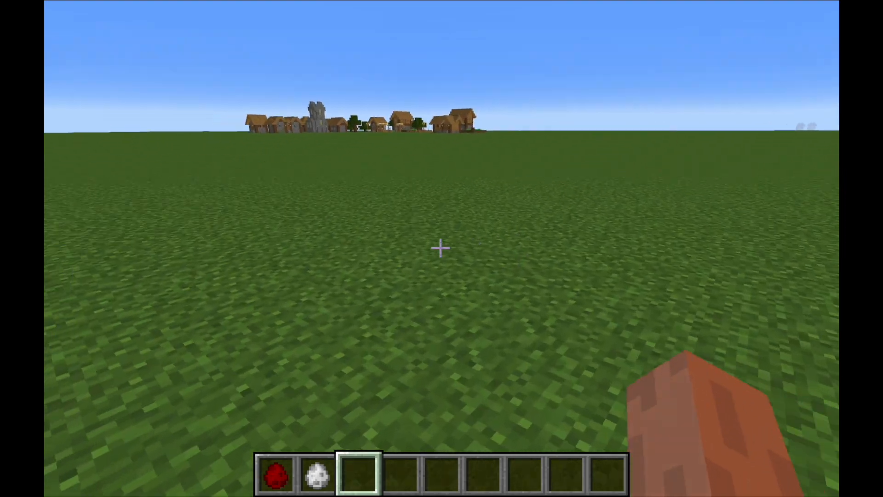
Spawn the custom Enderman-like entity on the grass and start the /gamemode chat command
click(440, 248)
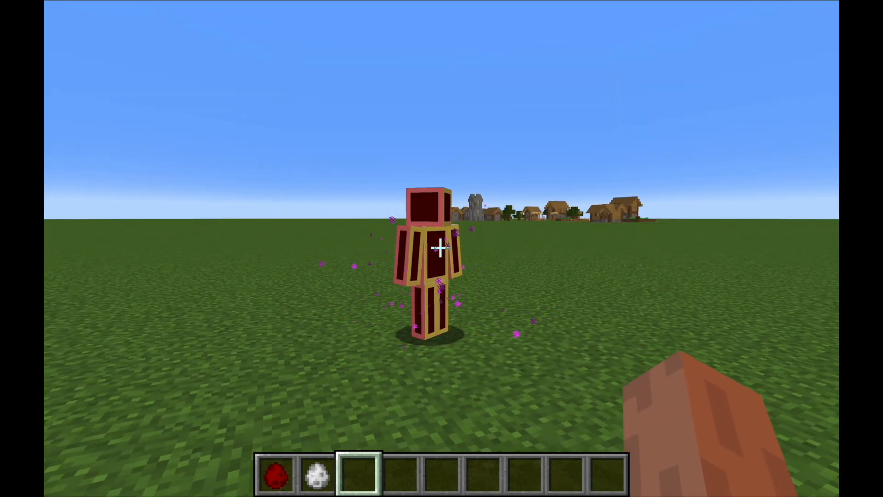
text(/gamemode)
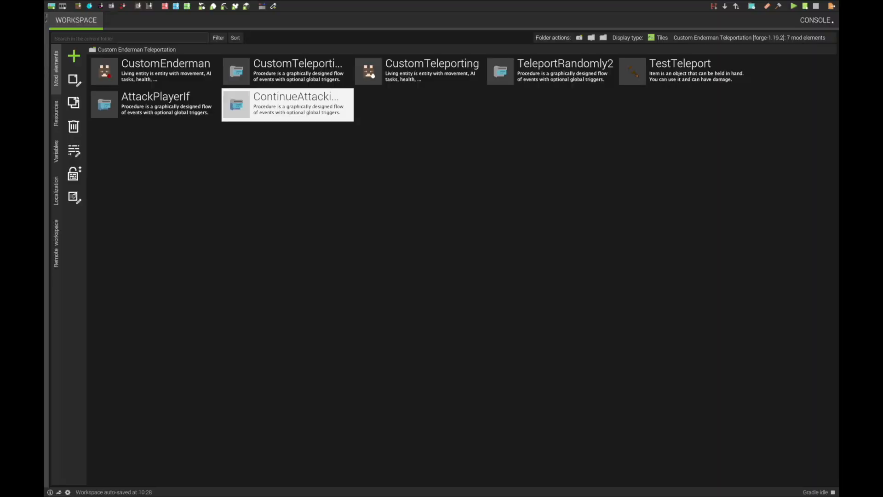
mouse_move(160, 96)
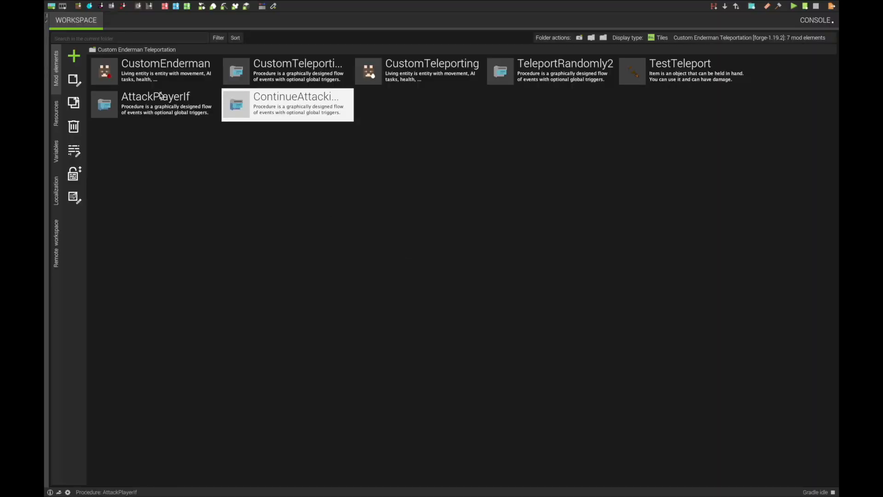
mouse_move(74, 54)
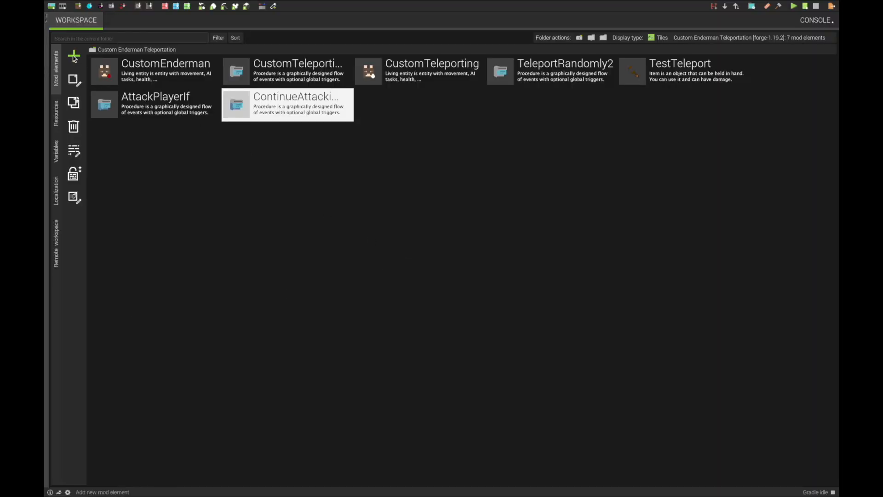
Bring up the CustomEnderman living entity editor from the workspace element list
click(74, 55)
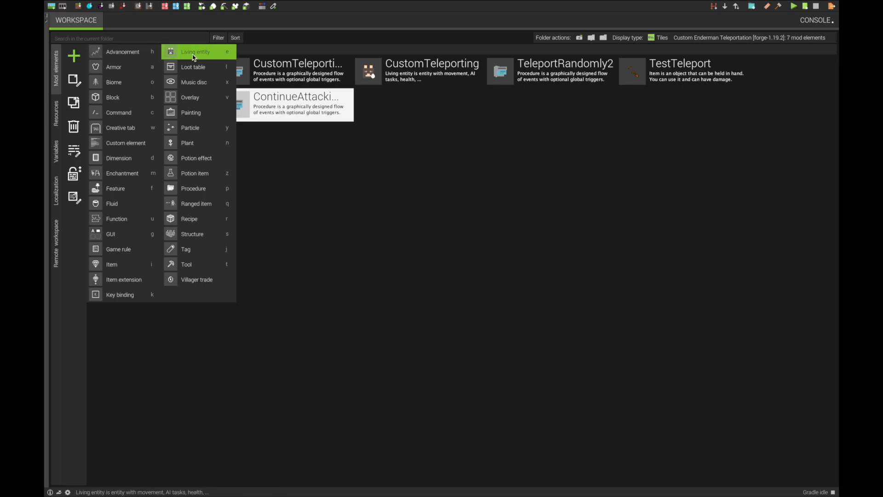
click(195, 51)
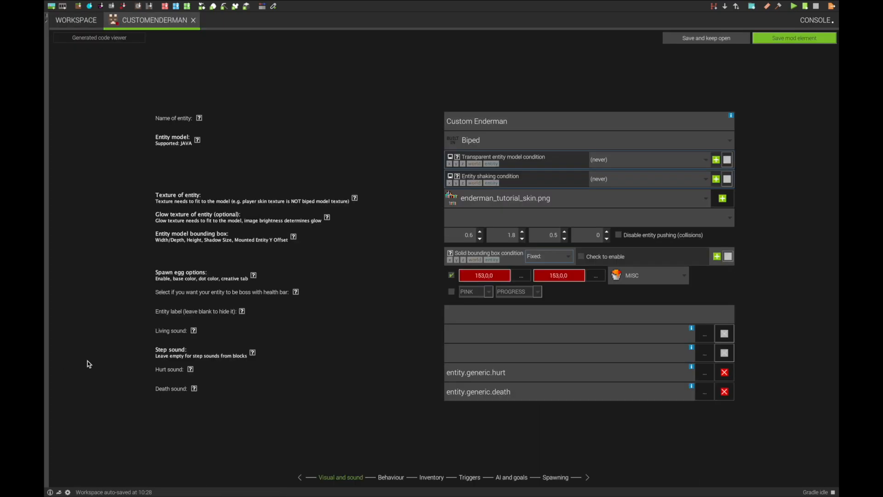
mouse_move(491, 446)
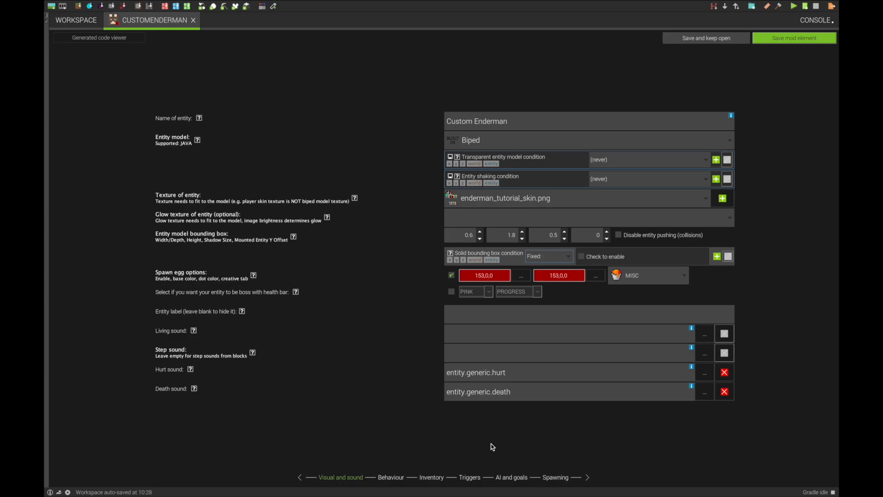
Show the AI and goals page and keep Enderman as the entity base
click(510, 477)
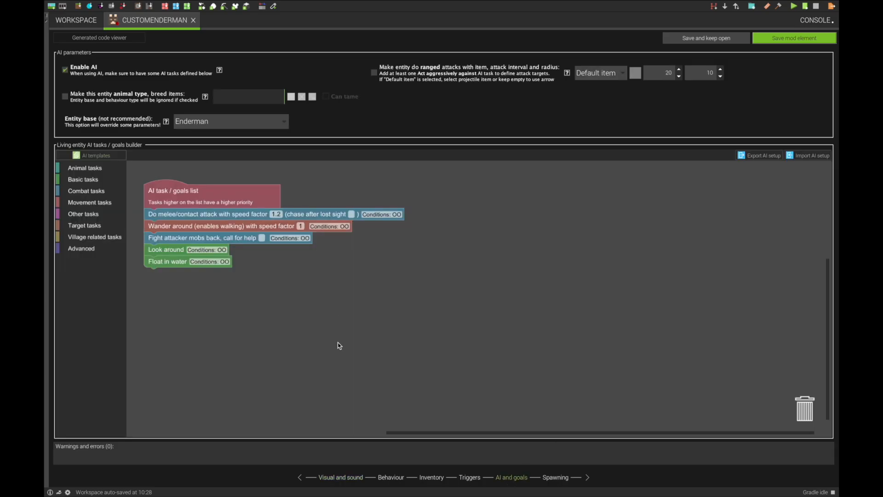
click(231, 121)
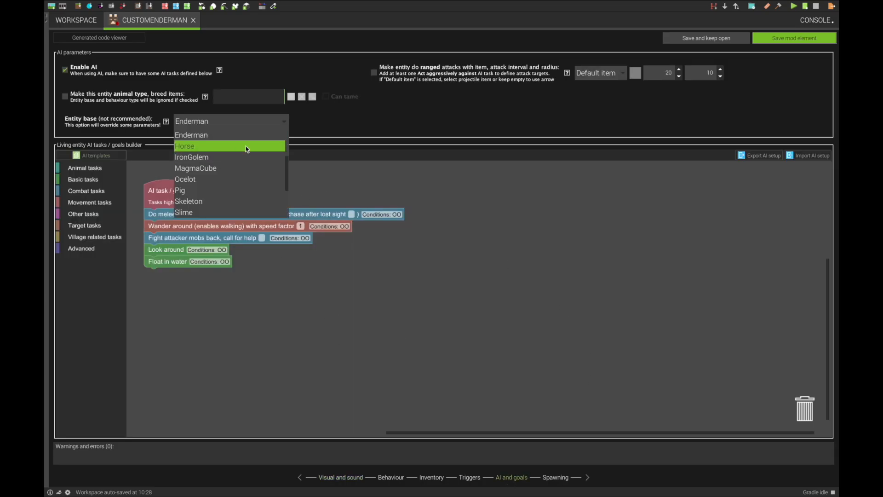
click(191, 134)
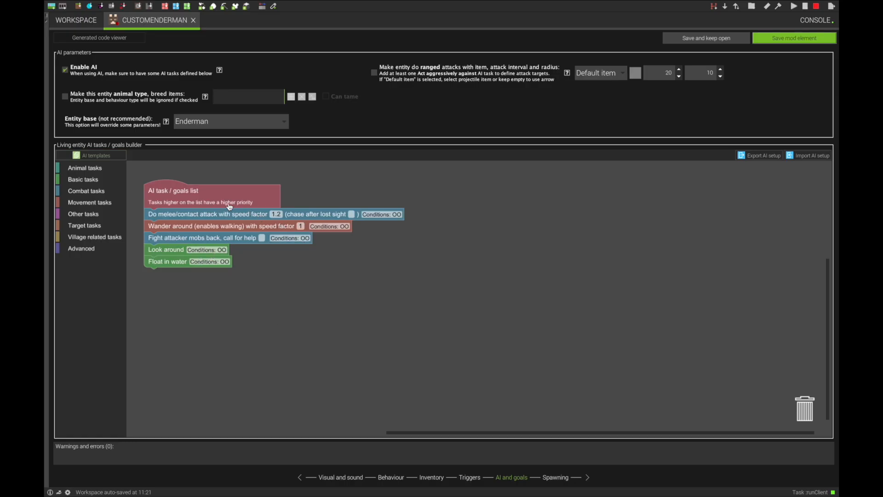
mouse_move(144, 223)
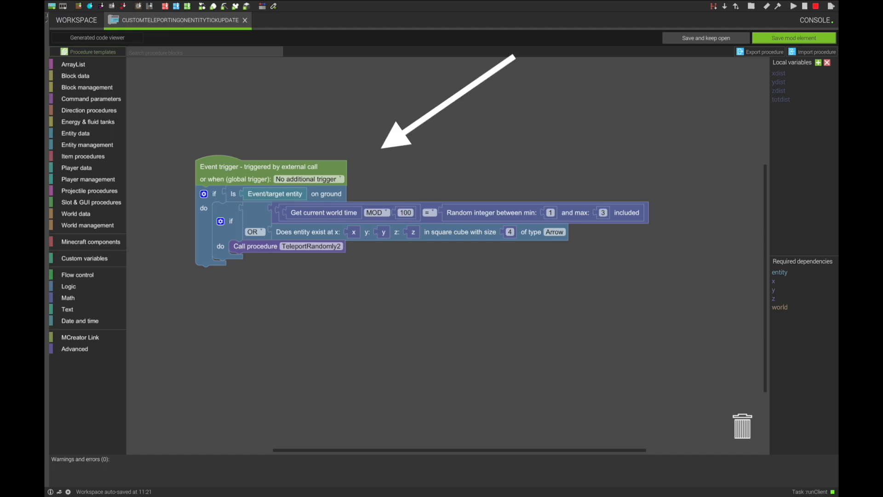
mouse_move(403, 189)
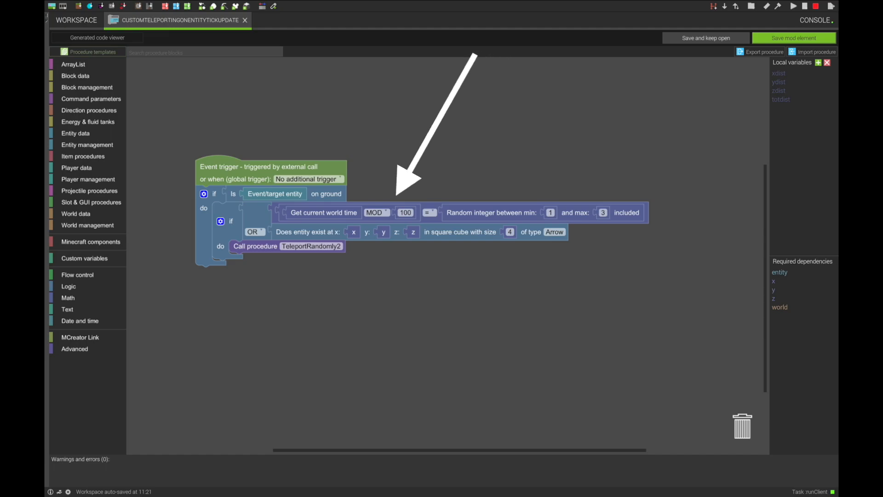
mouse_move(437, 205)
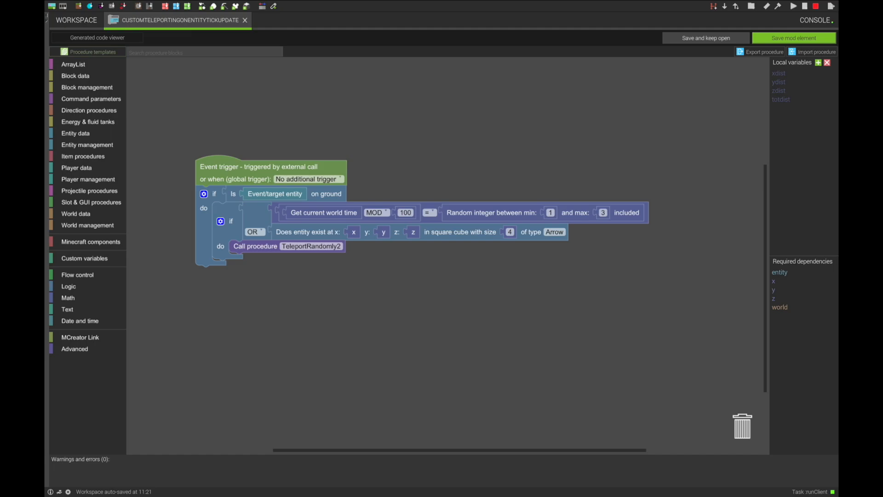
Show the CustomTeleporting entity's triggers with the tick-update teleporting procedure, then its AI page
click(155, 19)
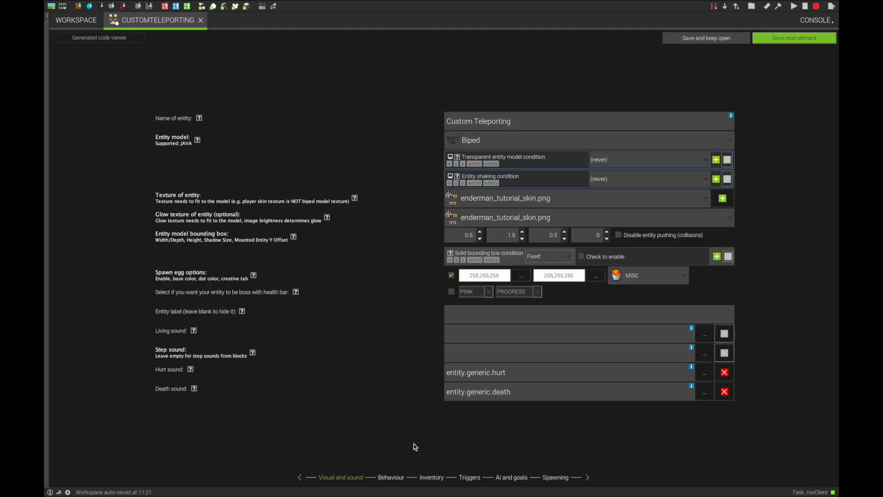
mouse_move(383, 409)
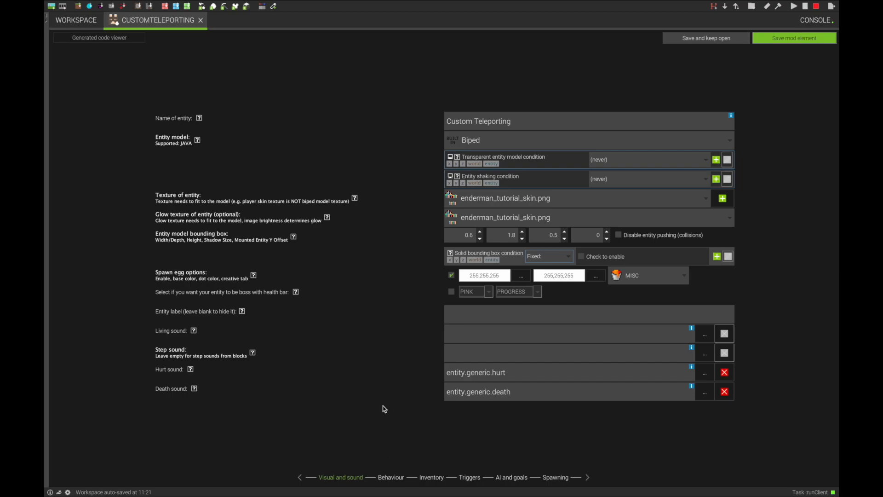
mouse_move(485, 463)
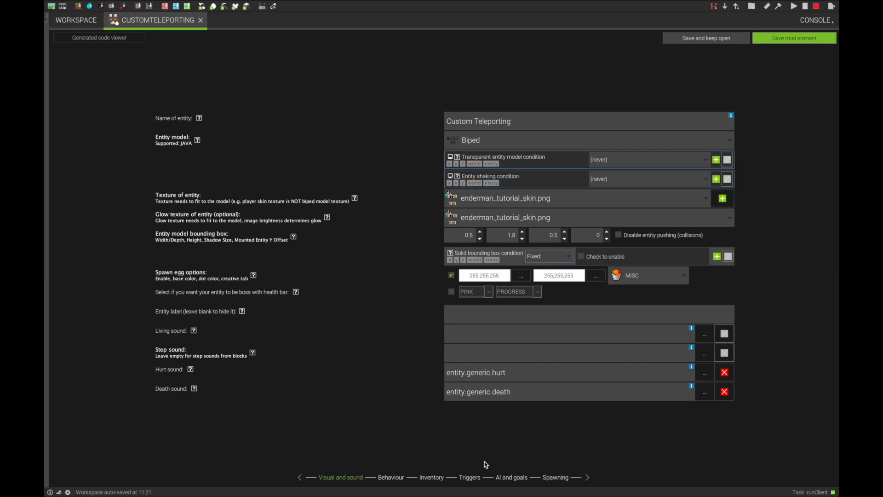
click(469, 478)
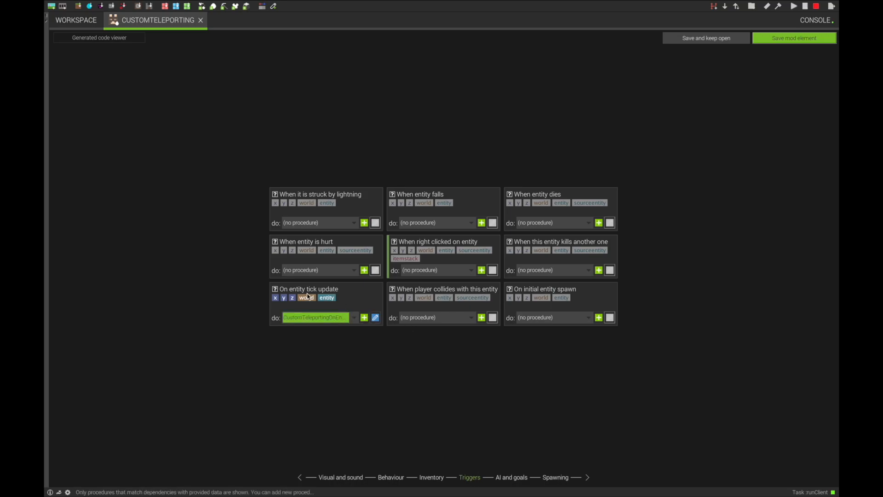
mouse_move(340, 342)
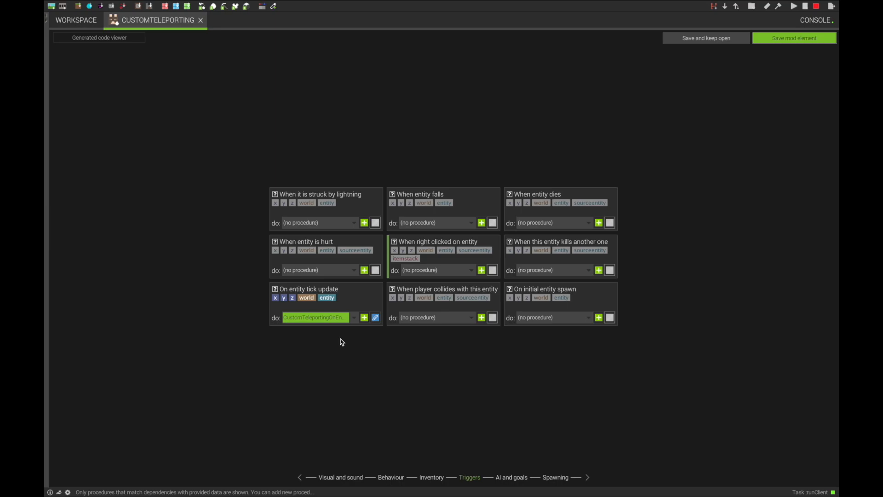
click(511, 478)
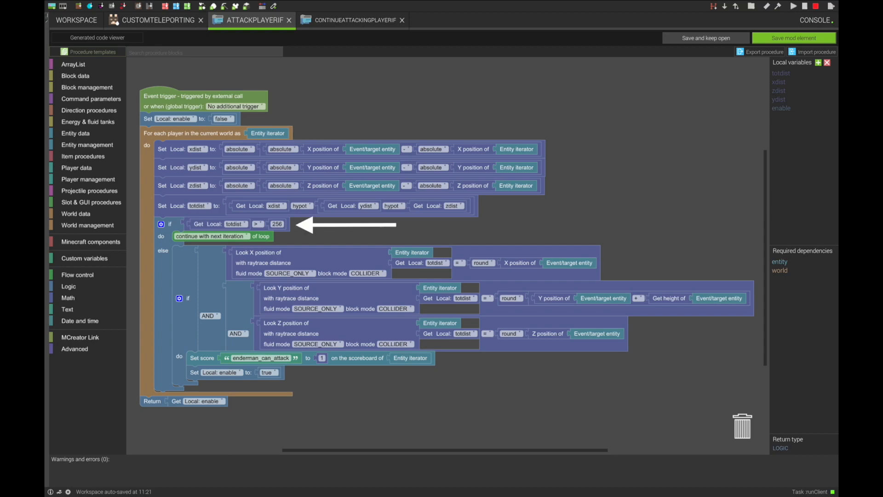
mouse_move(292, 249)
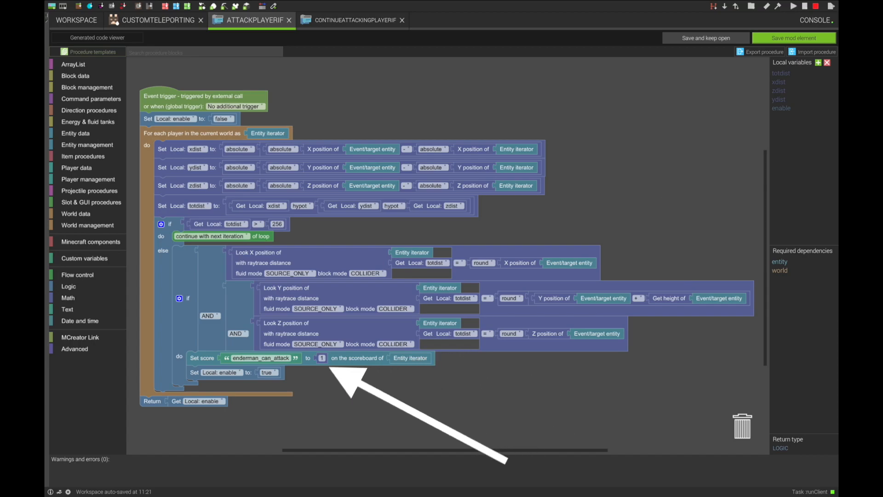
mouse_move(293, 374)
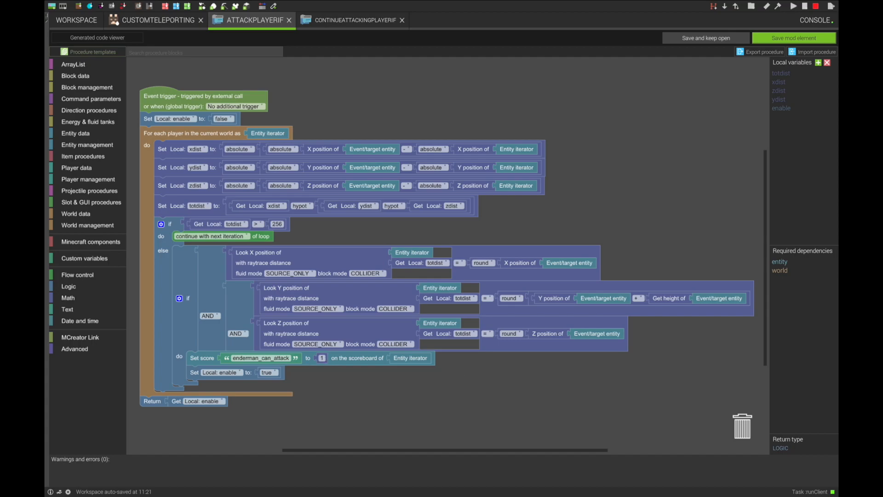
Switch to the AttackPlayerIf procedure with its player loop, distance check and Set score block
click(288, 19)
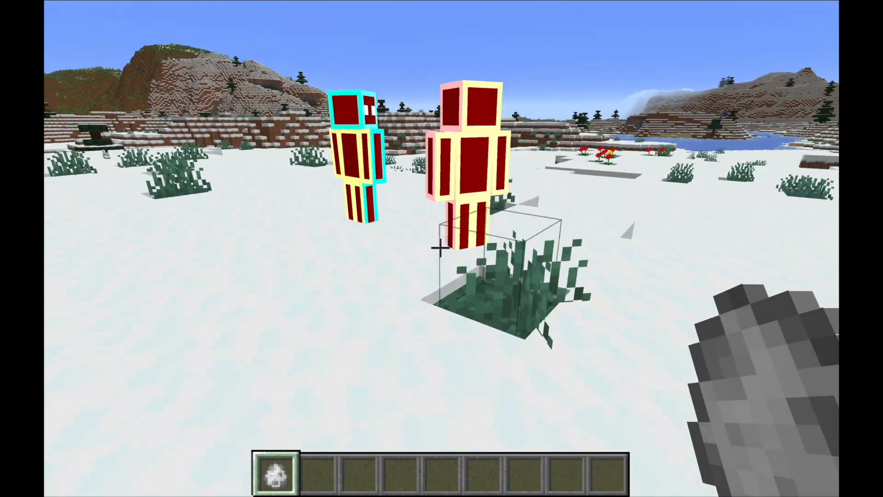
mouse_move(441, 248)
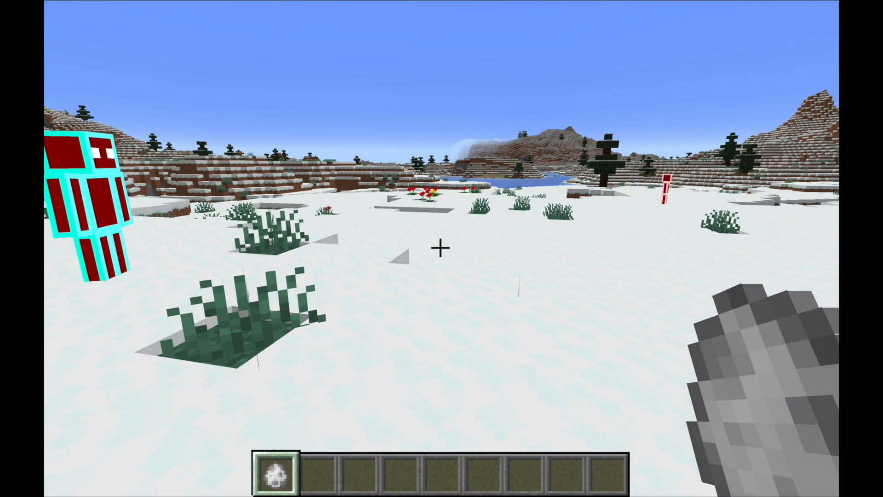